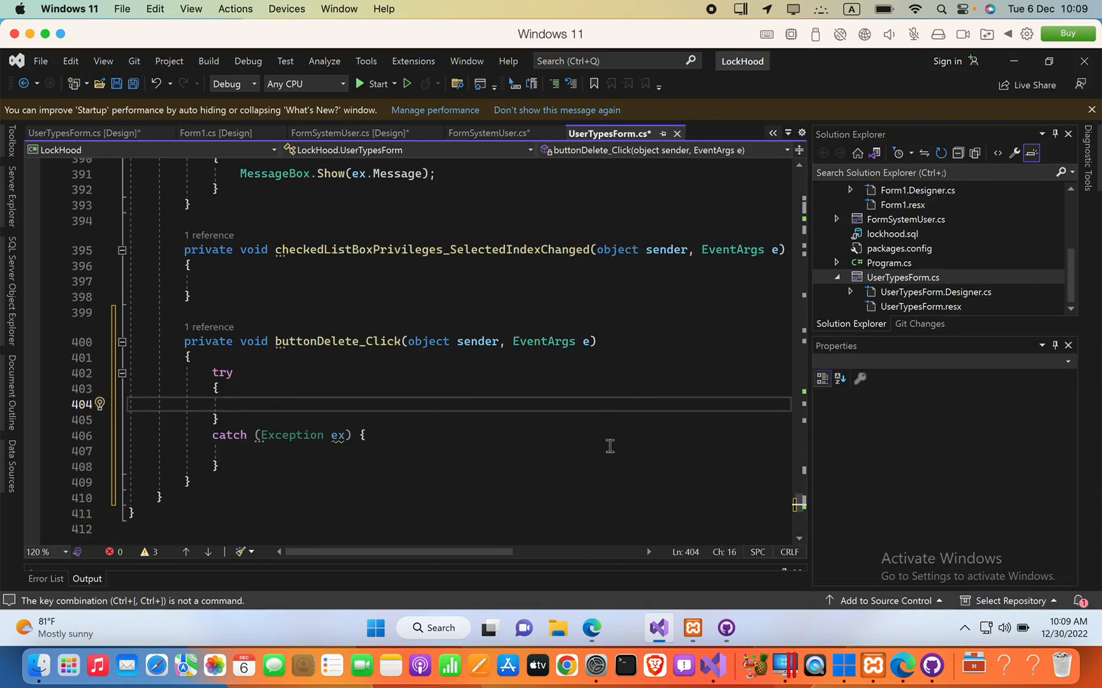
mouse_move(614, 7)
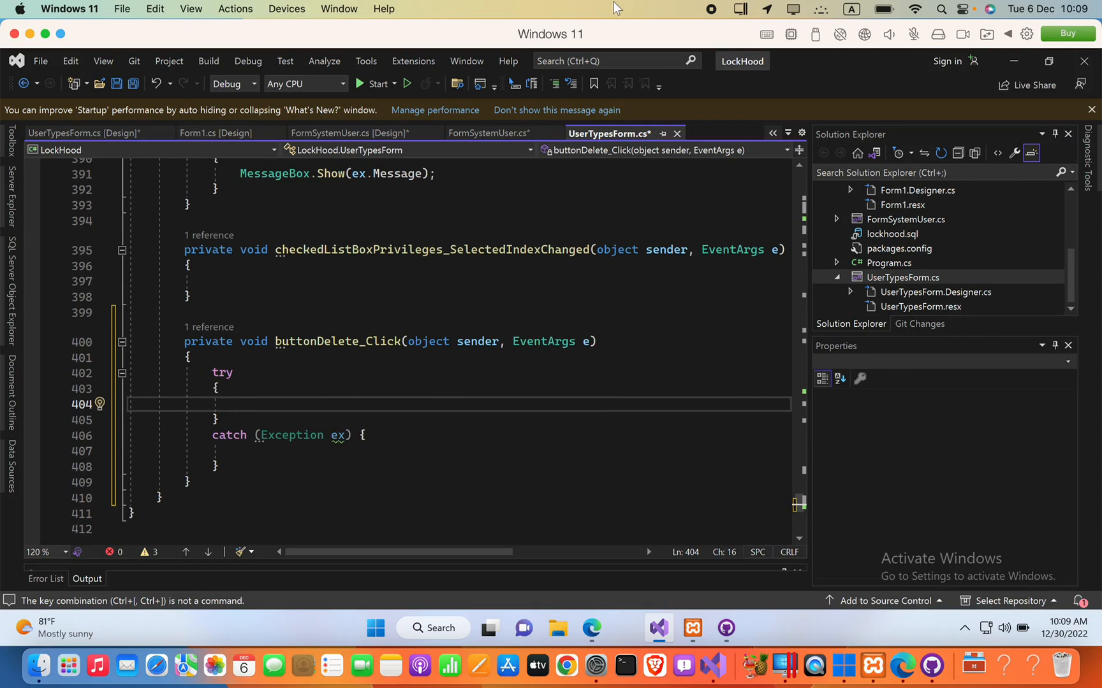
mouse_move(626, 84)
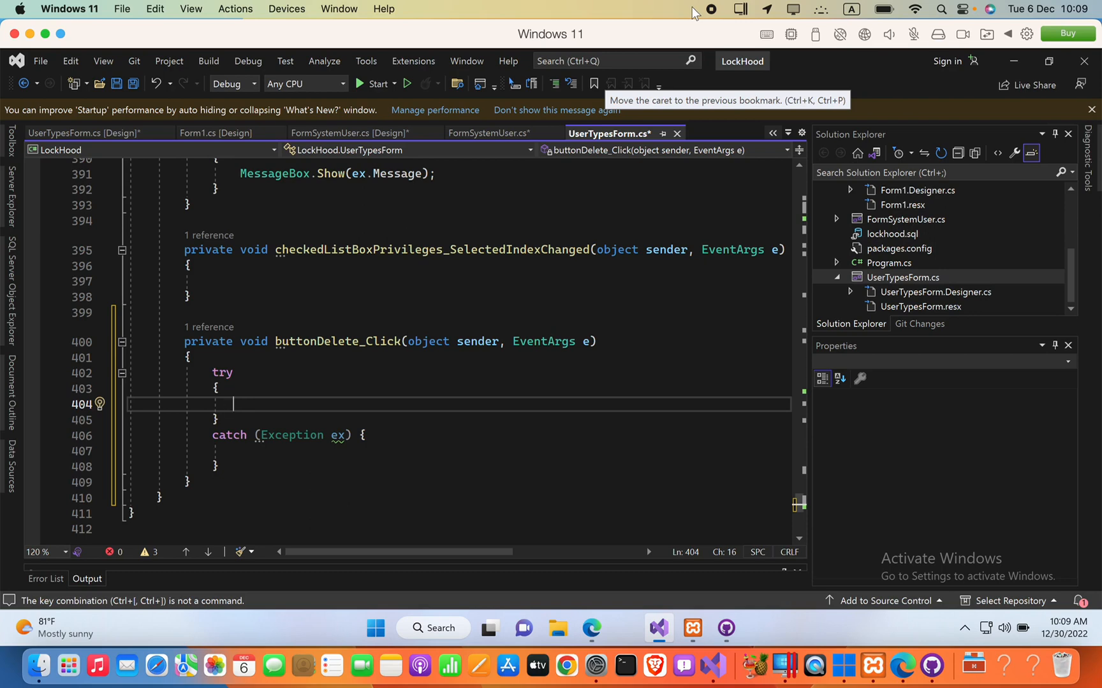
mouse_move(204, 377)
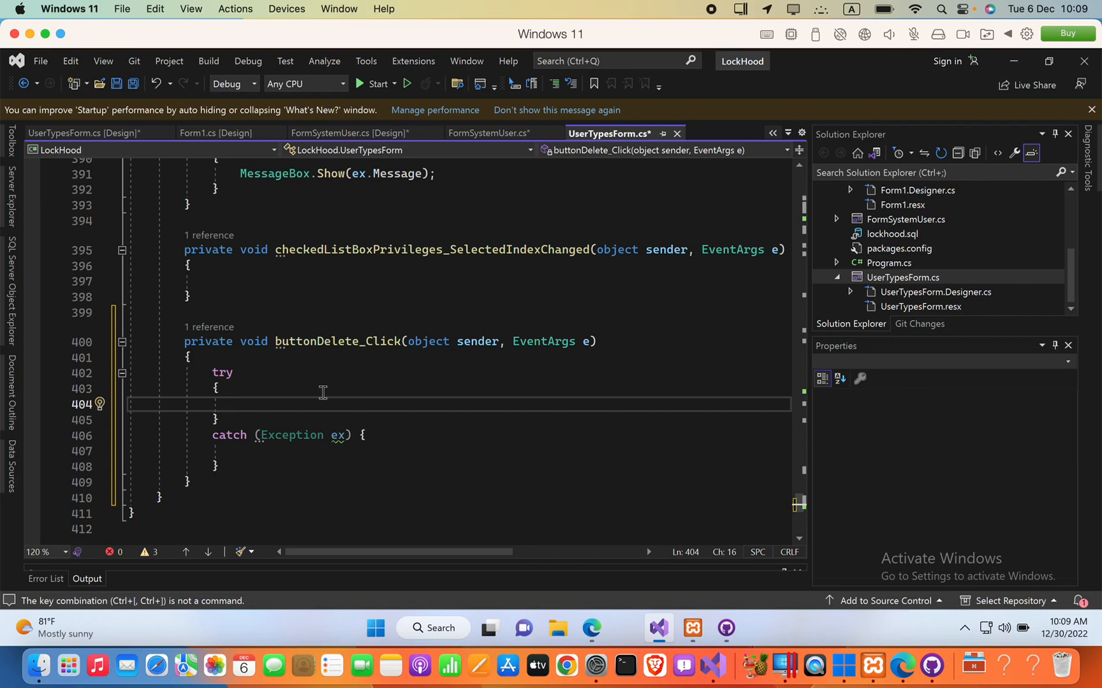
- Declare DialogResult myResult assigned from MessageBox.Show() via IntelliSense, then reopen the call for arguments
text(D)
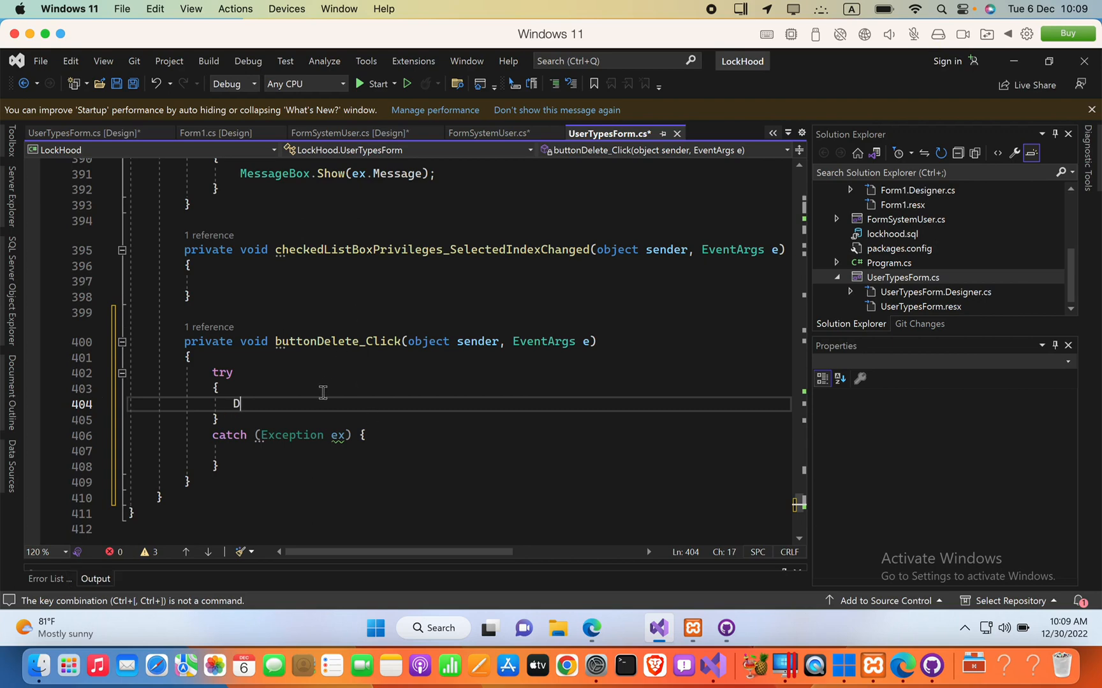
text(ialogResult)
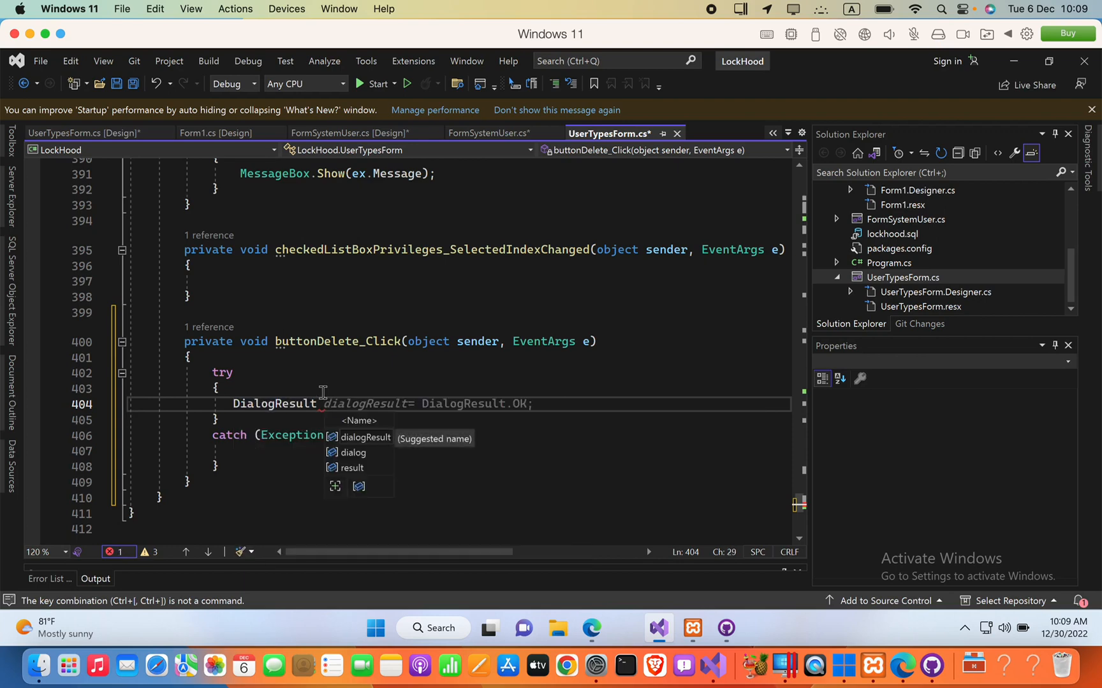
text(myRe)
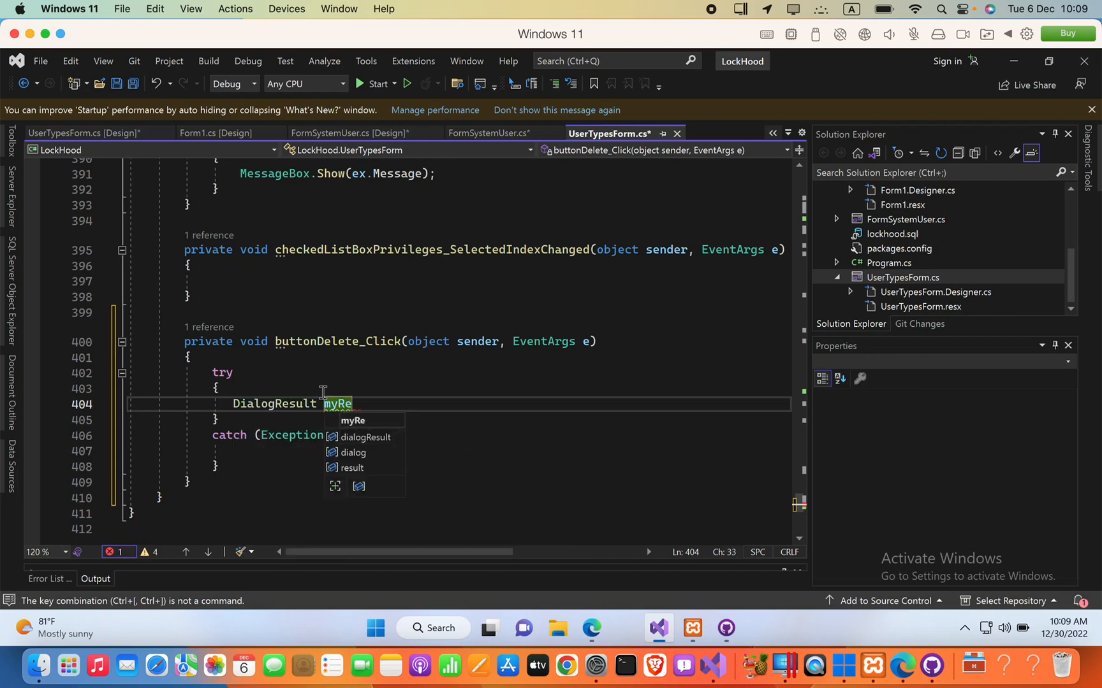
text(sult = M)
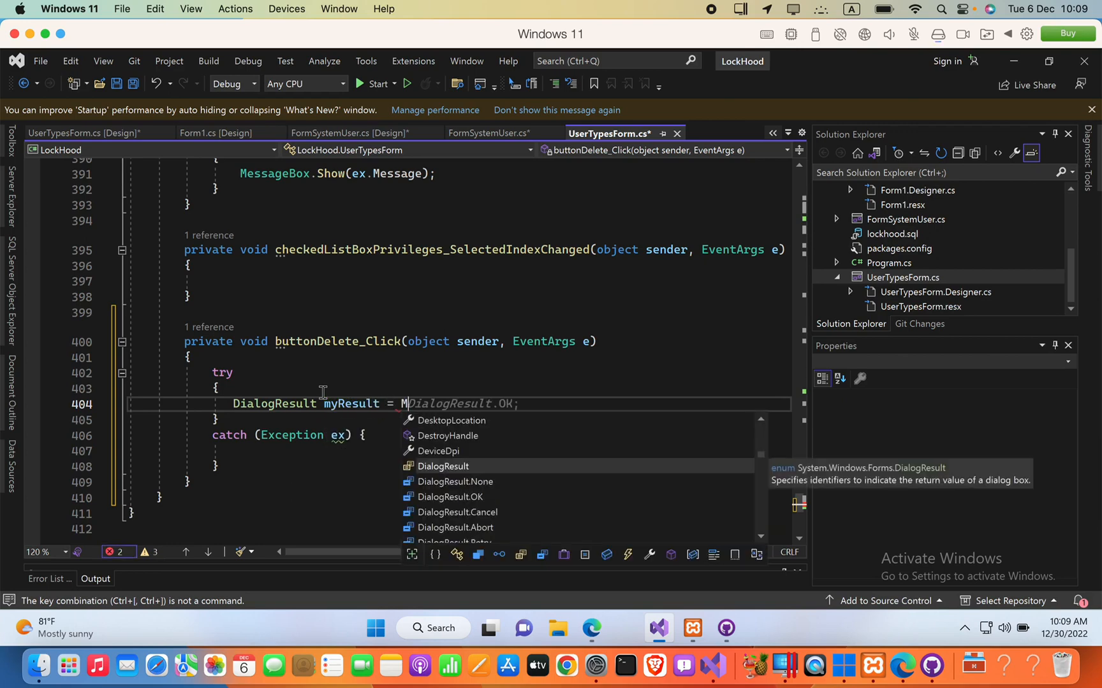
text(essageBox.Show()
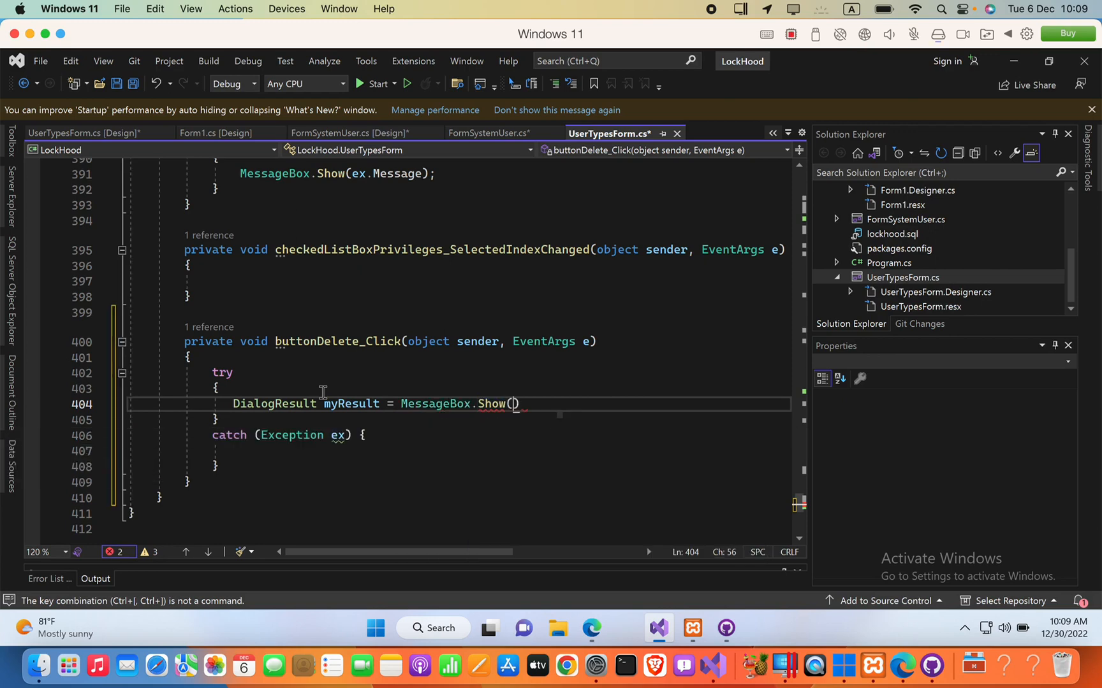
text();)
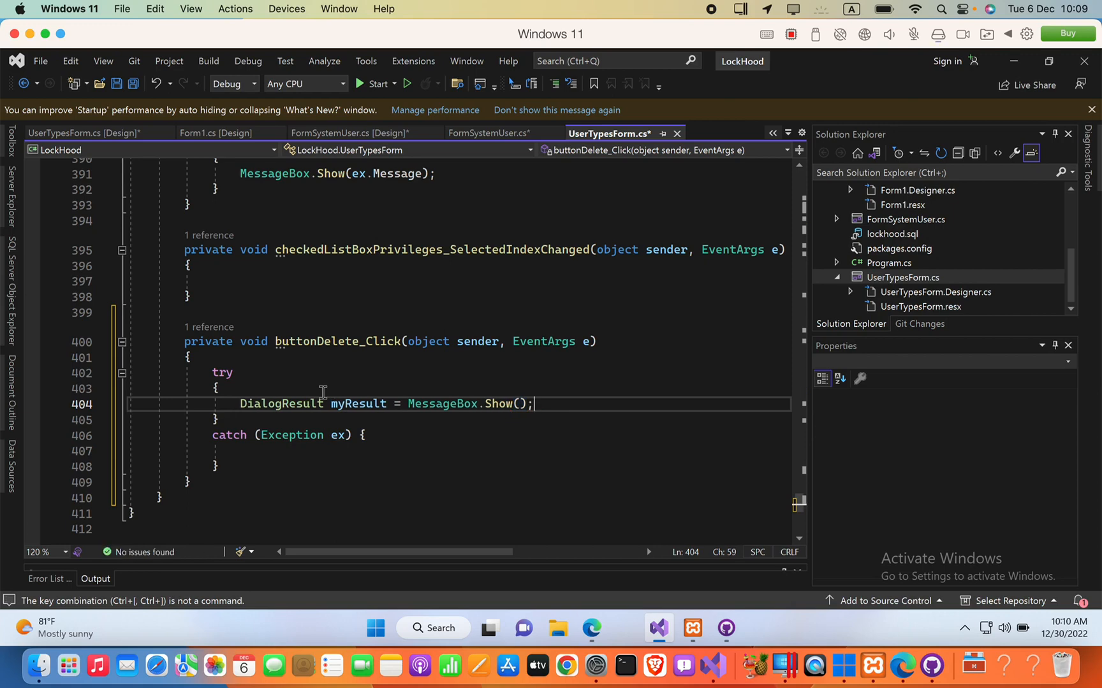
key(Backspace)
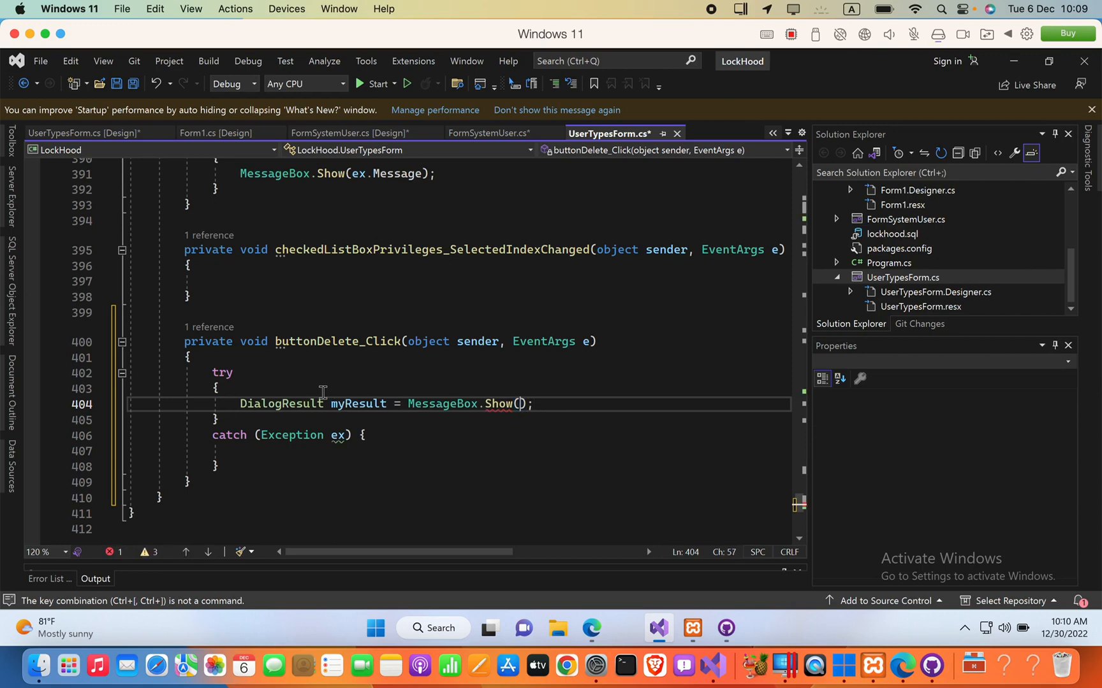
- Begin the message text "Are you sure you want to delete this ro…" as the first argument
text("")
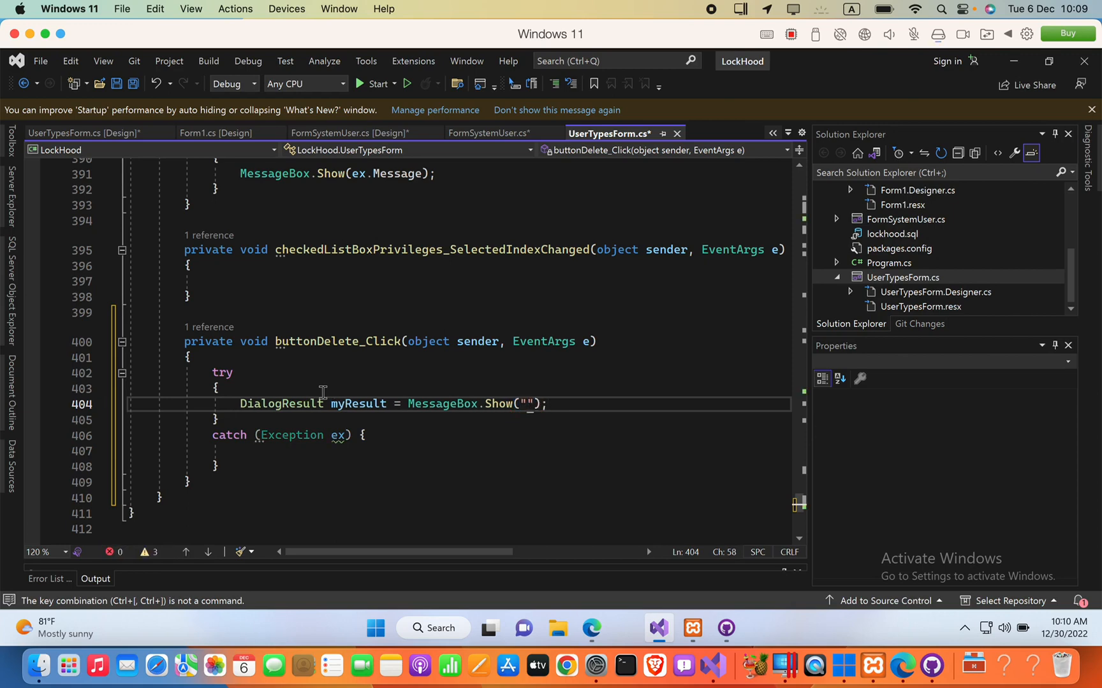
text(Are you sure)
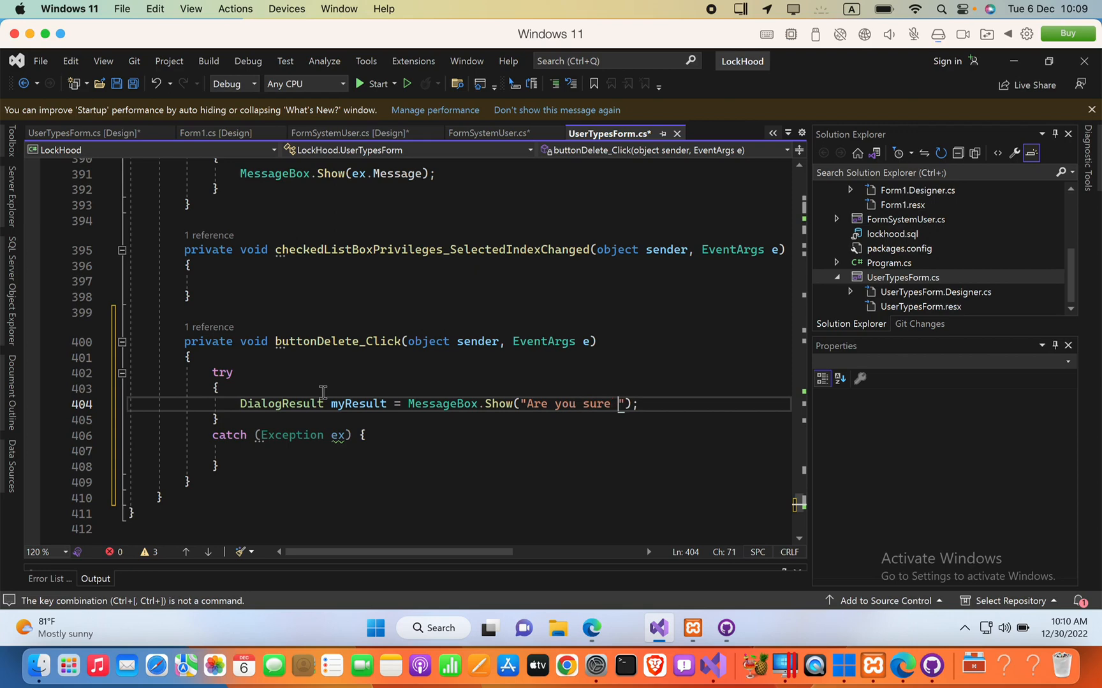
text(you)
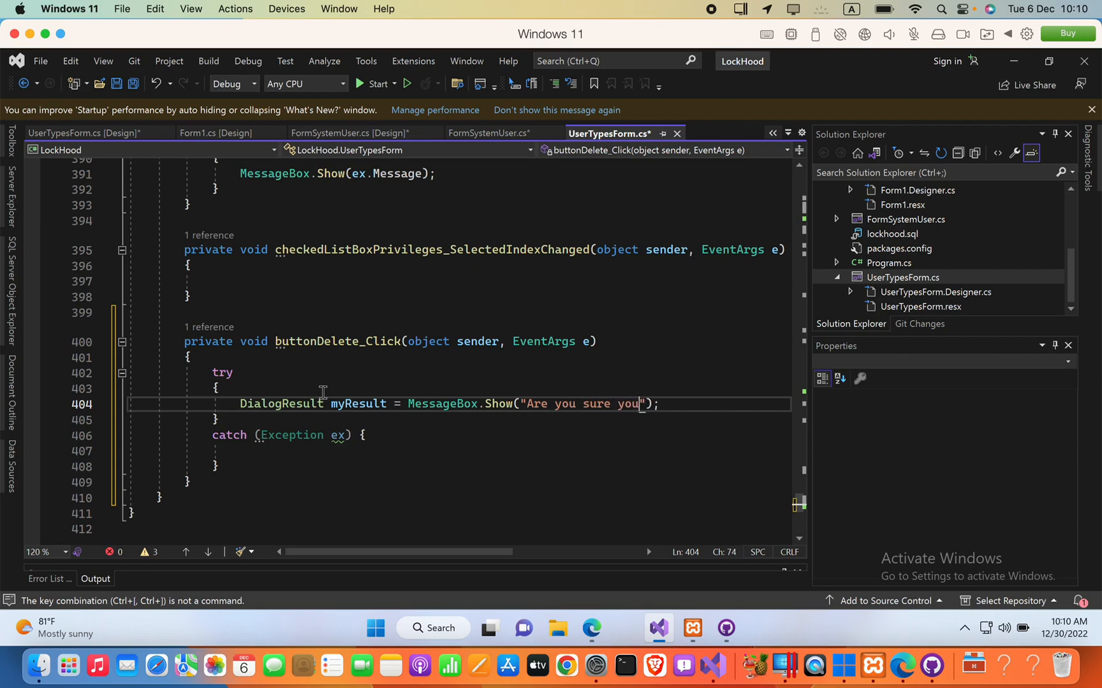
text(want to)
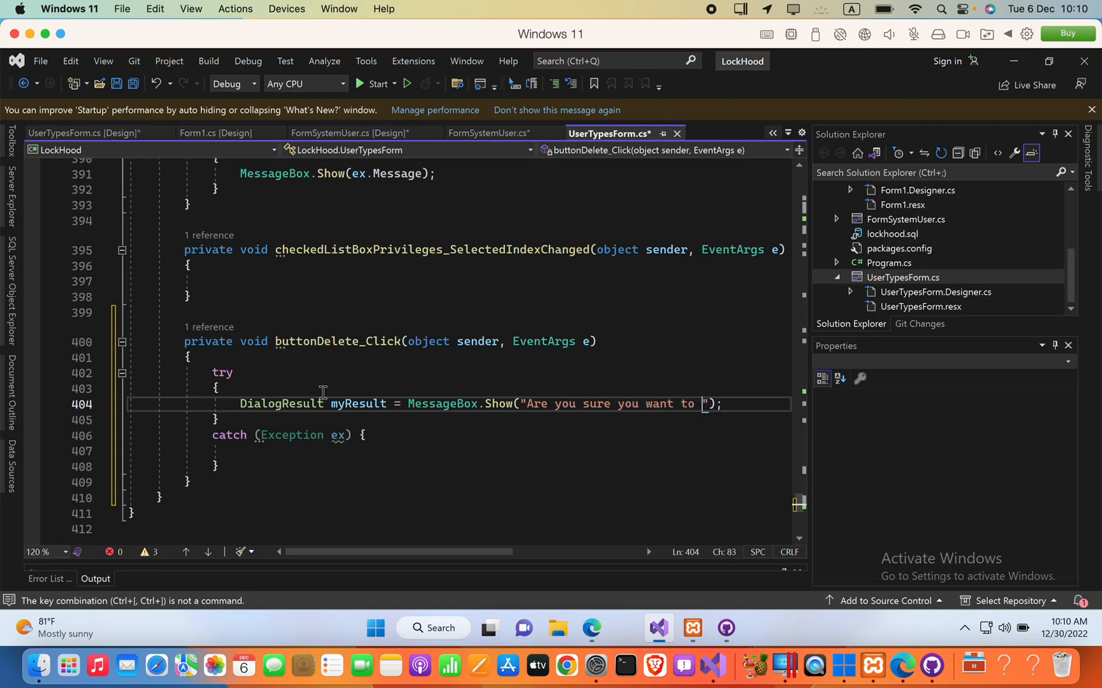
text(delete)
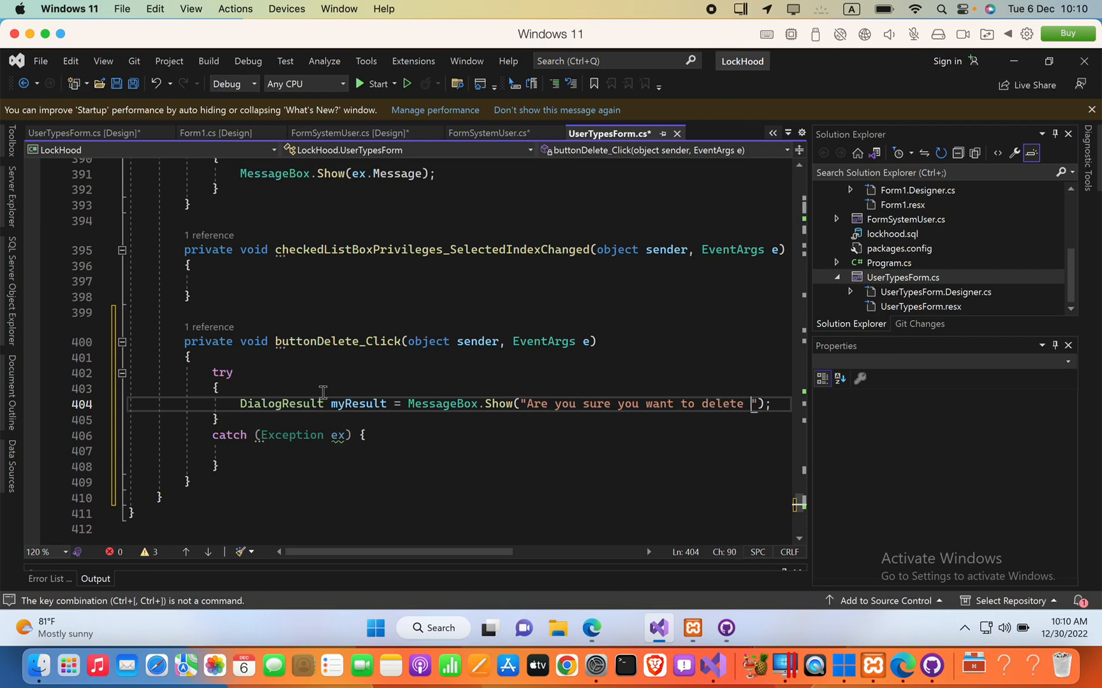
text(this ro)
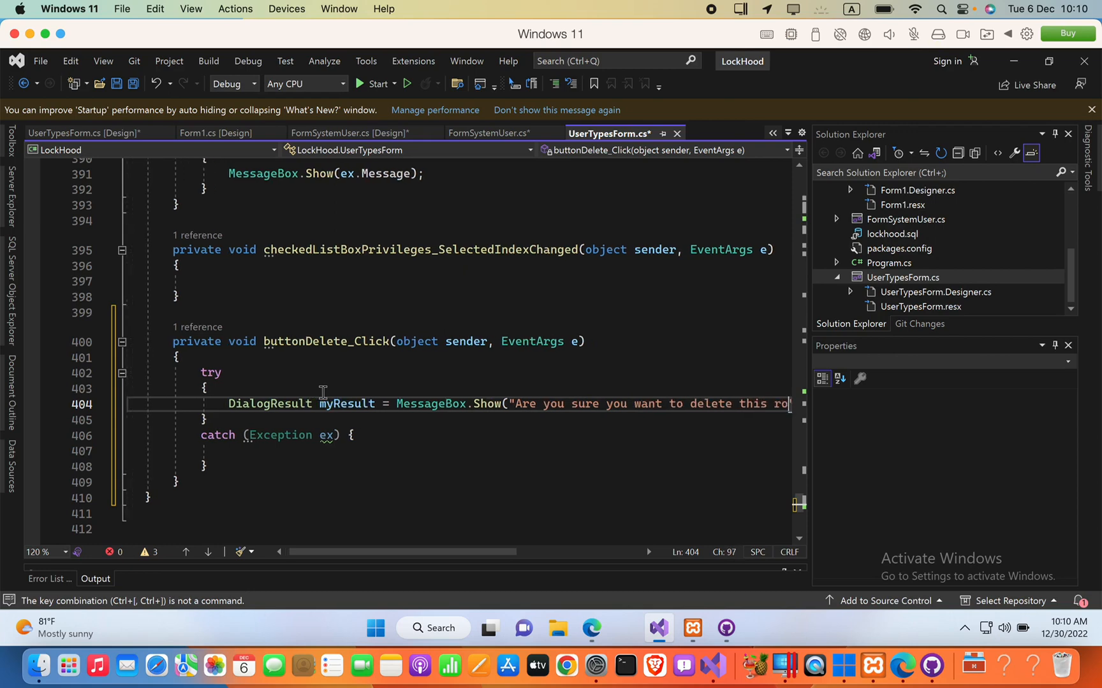
- Finish the message "…delete this role?" and add the caption "Delete Confirmation", cursor after it
text(le?");)
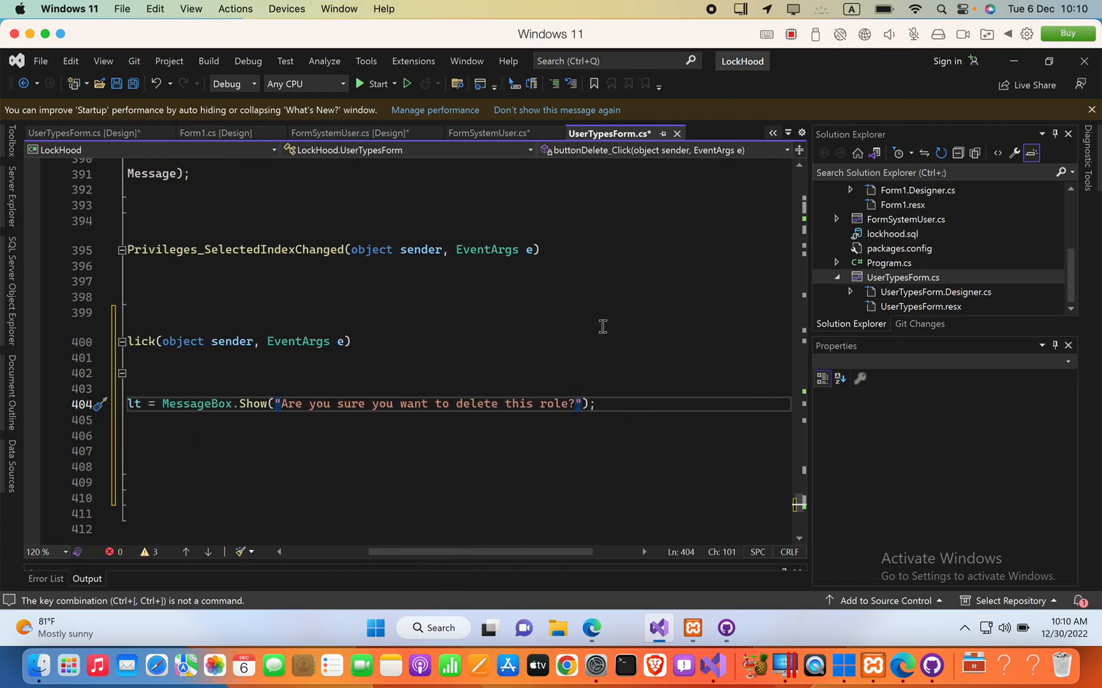
mouse_move(411, 217)
text(, ")
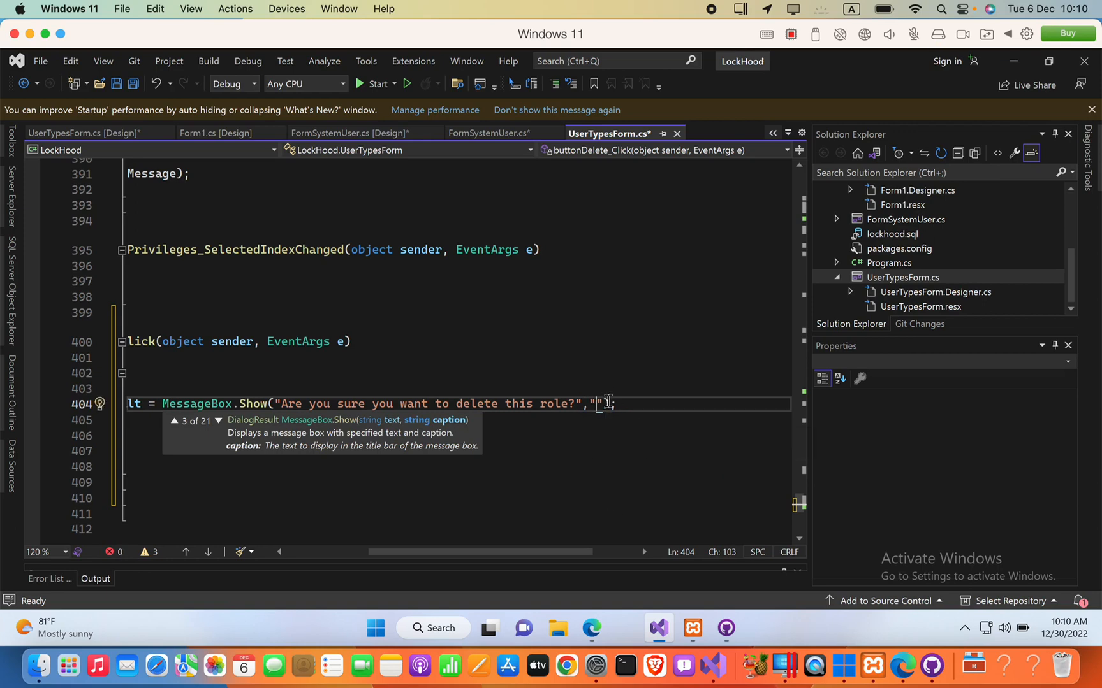
text(Delete)
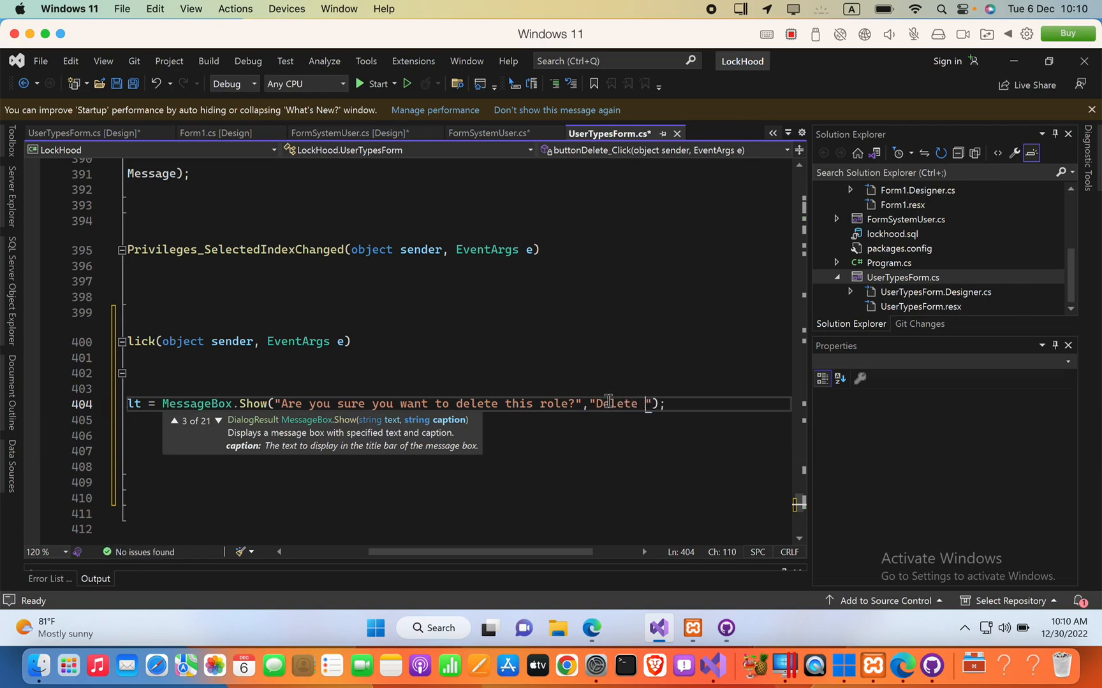
text(Confirmation)
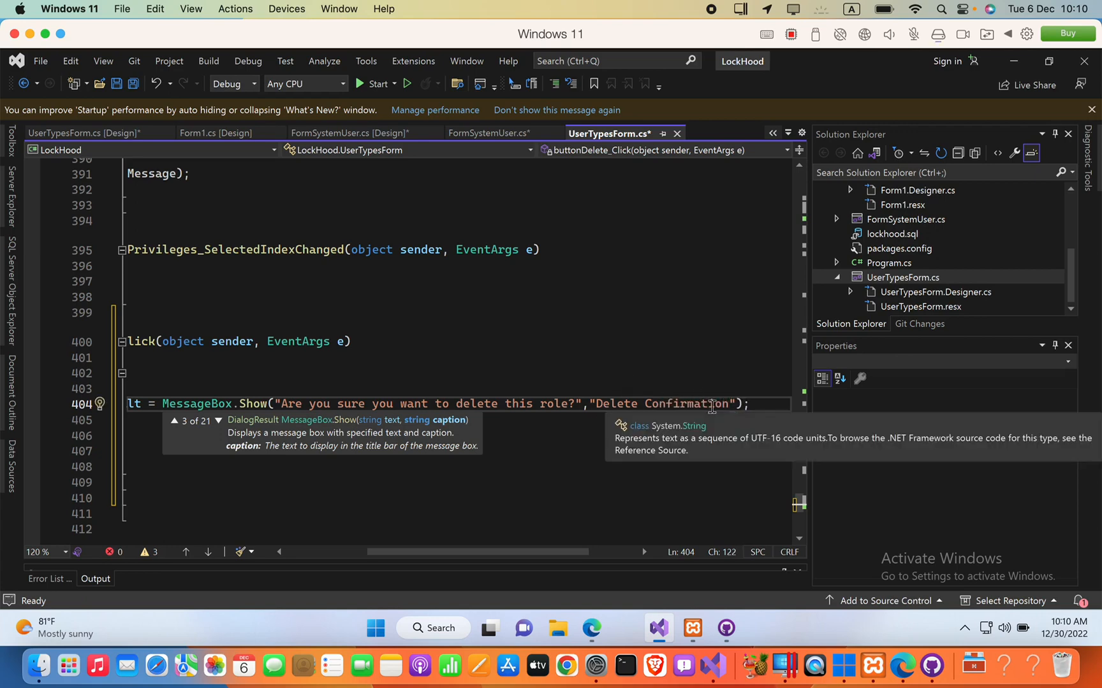
double_click(196, 403)
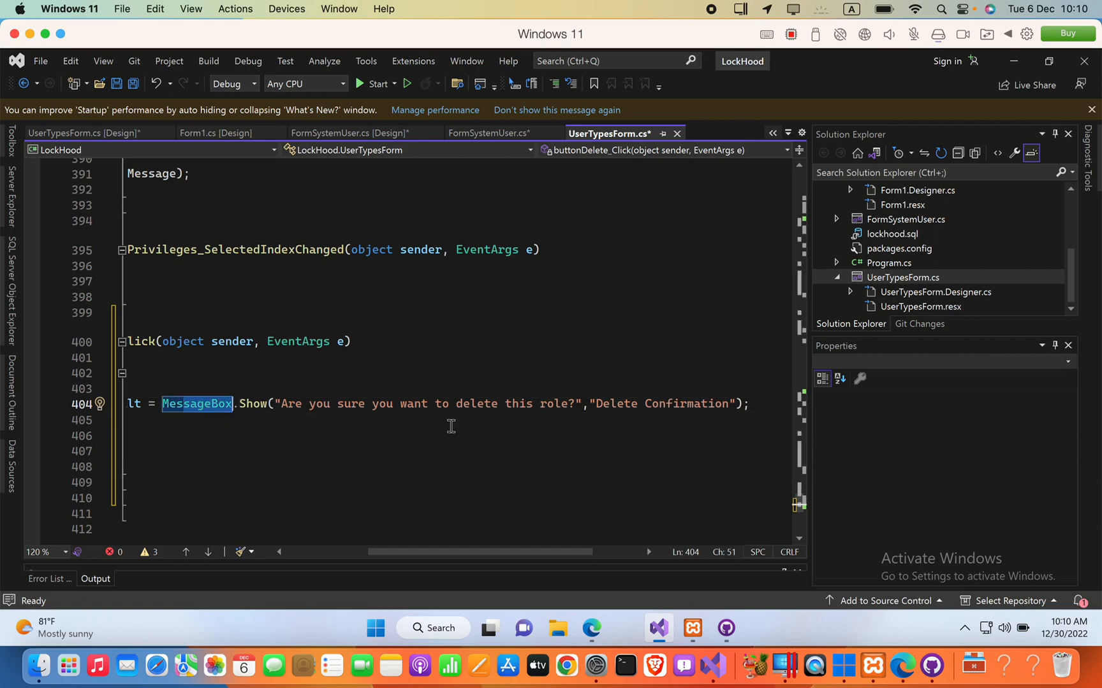
click(735, 404)
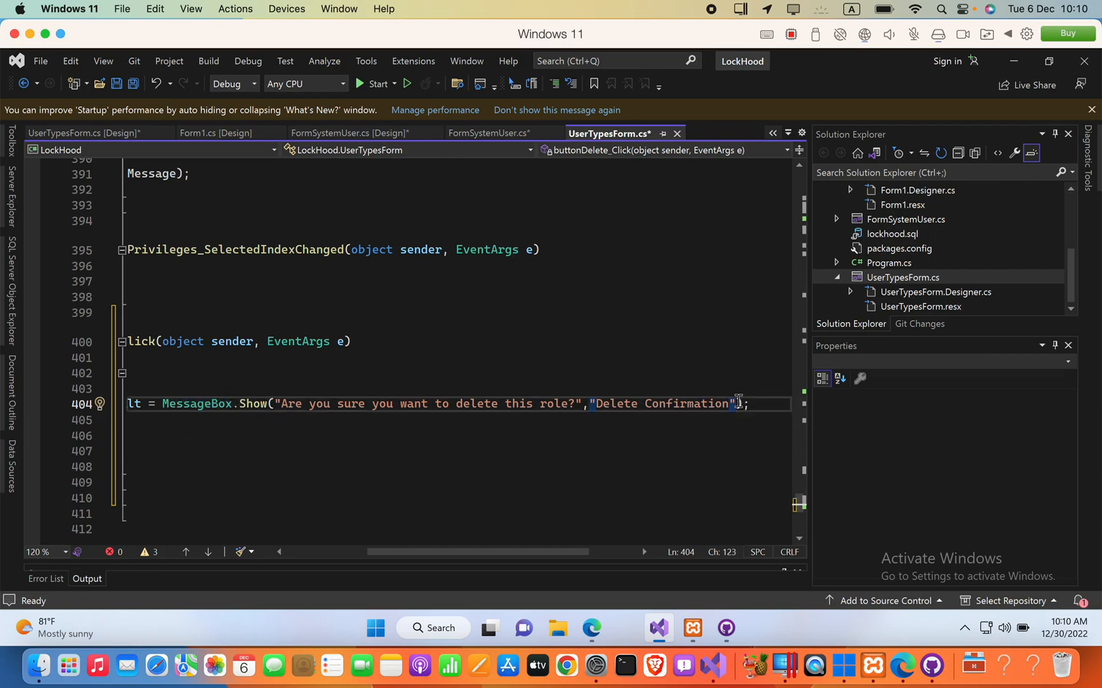
- Add MessageBoxButtons.OKCancel as the third argument of the Show call
text(,Messa)
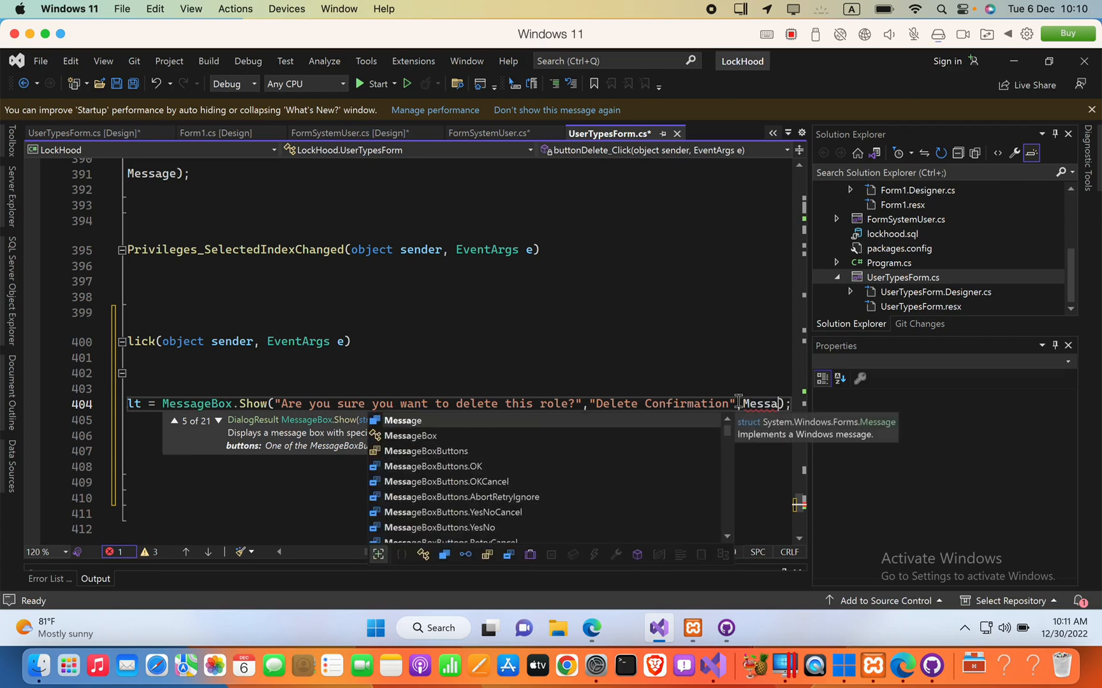
text(MessageBoxButtons.OK)
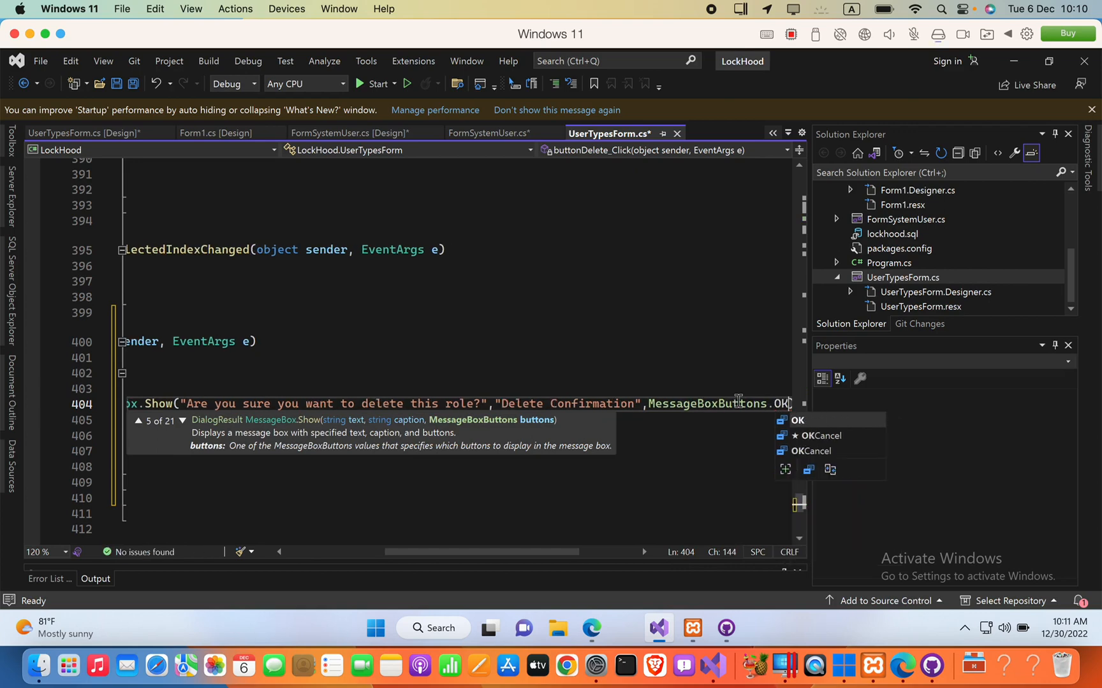
double_click(817, 436)
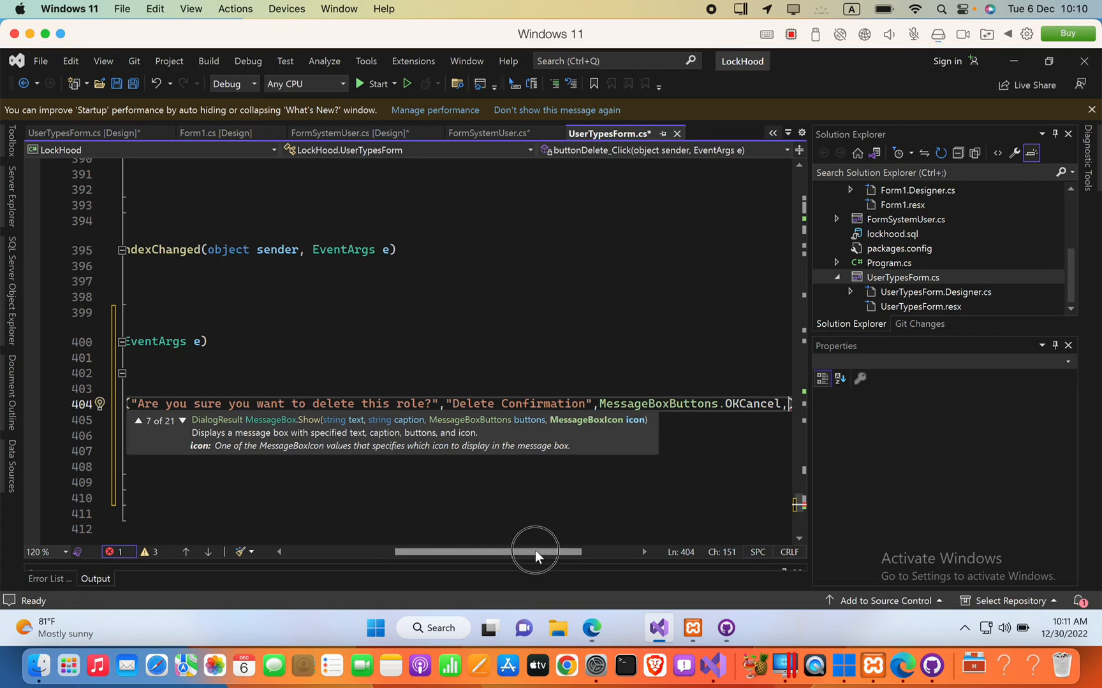
drag(536, 552, 562, 552)
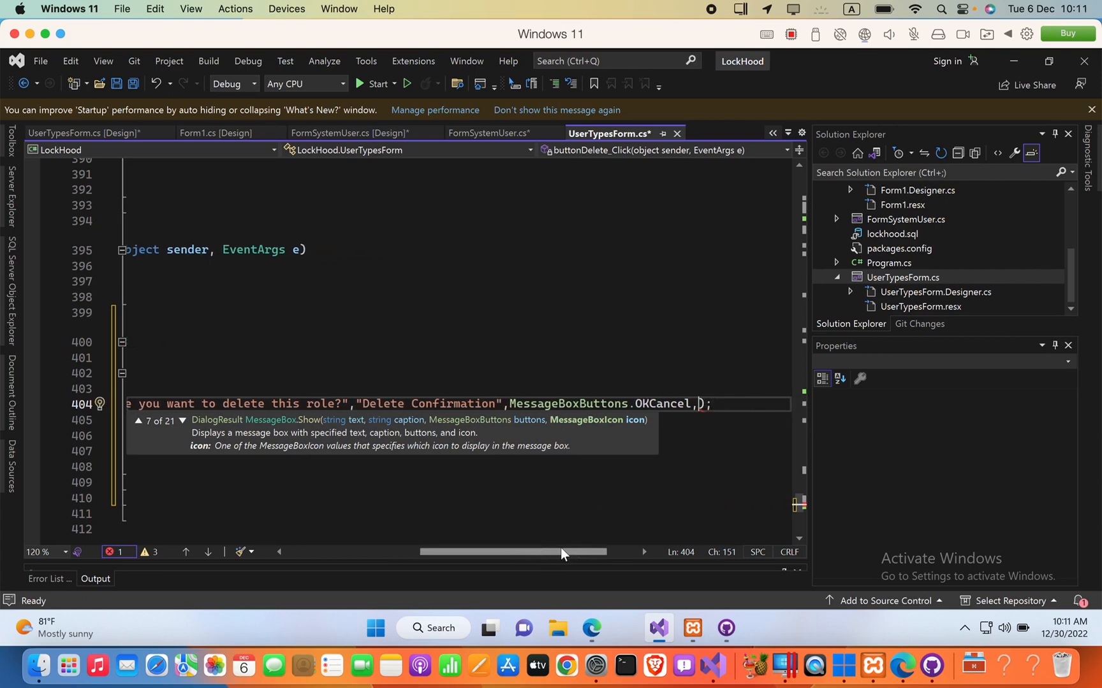
- Add MessageBoxIcon.Question as the fourth argument and move to the line below
text(Mess)
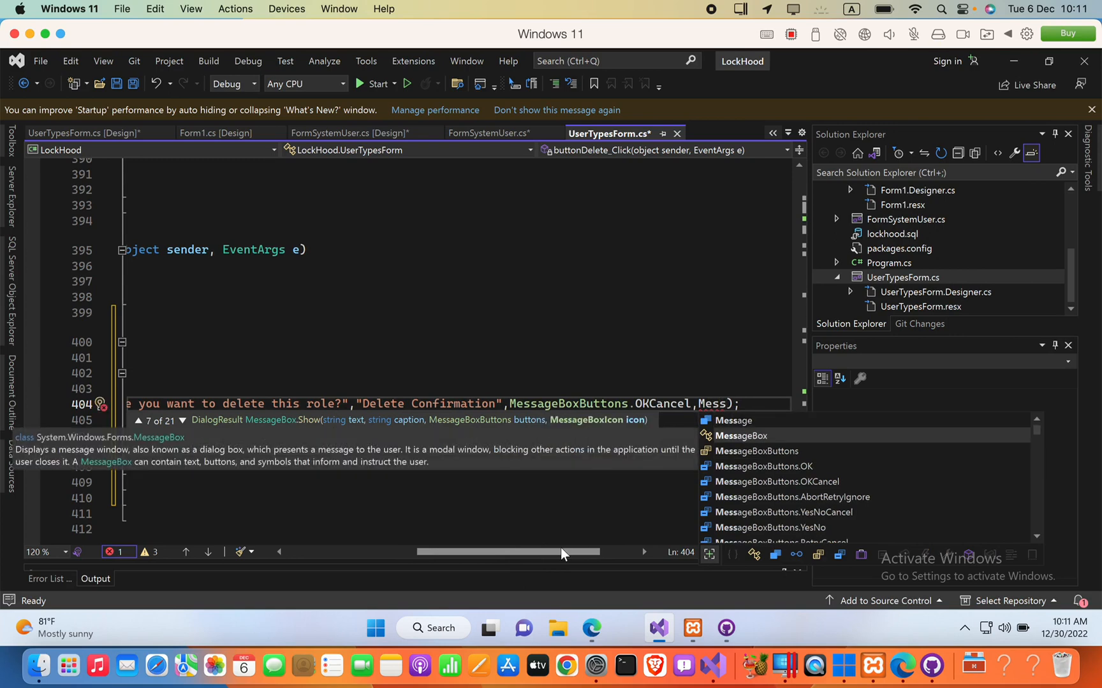
key(Escape)
text(ageBoxIcon)
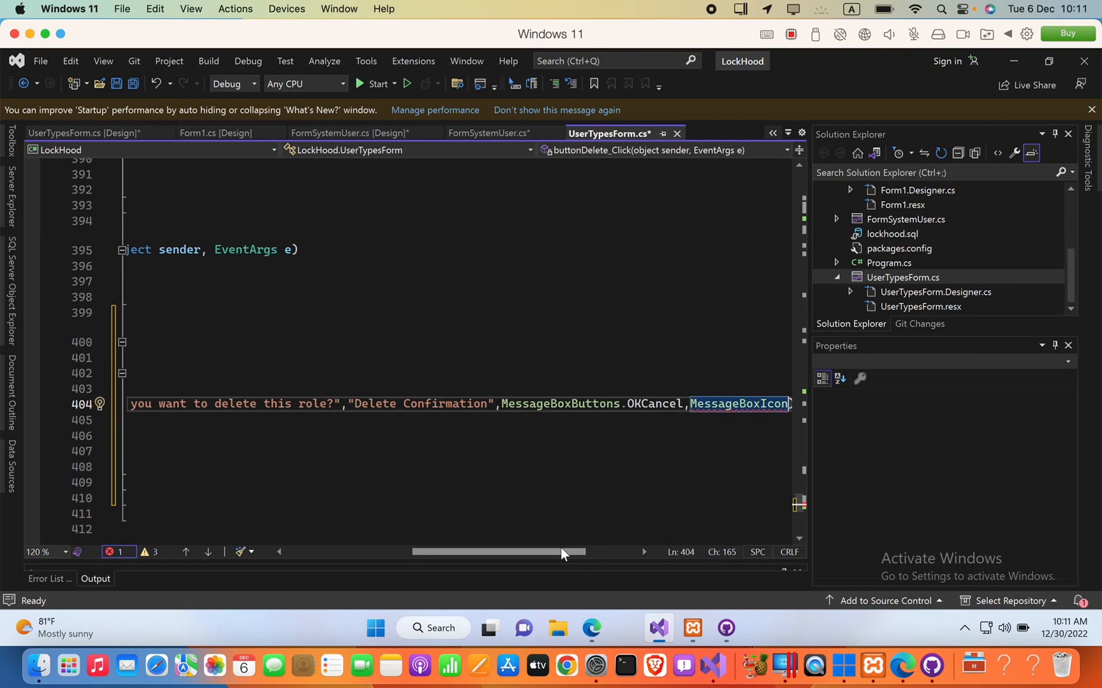
text(.Question)
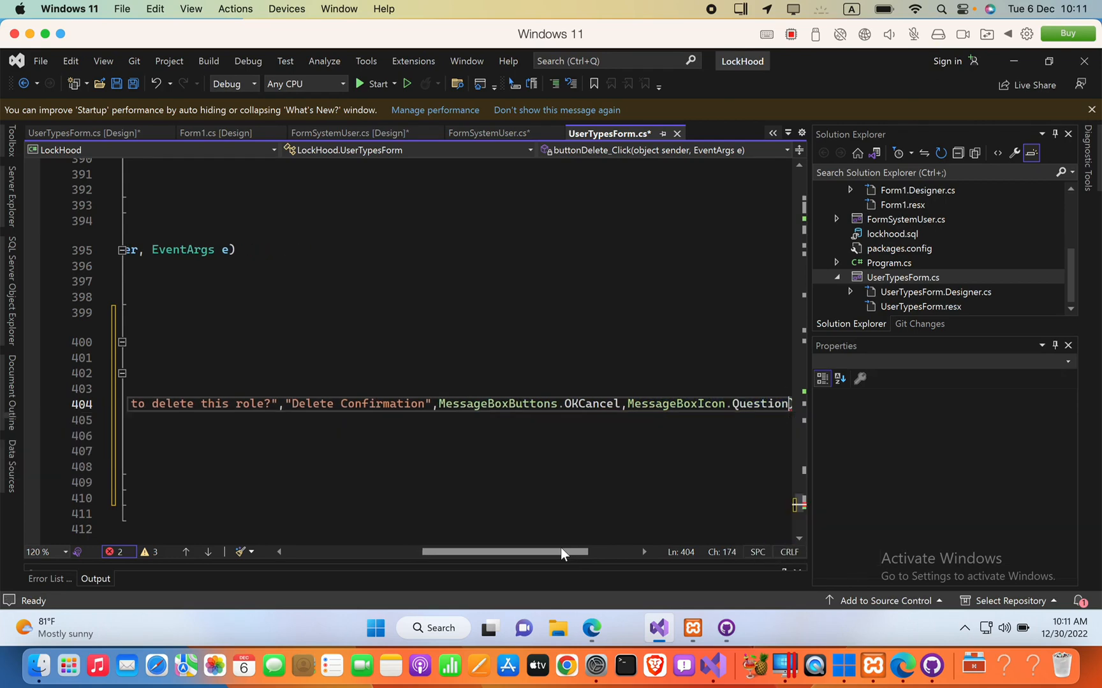
double_click(759, 405)
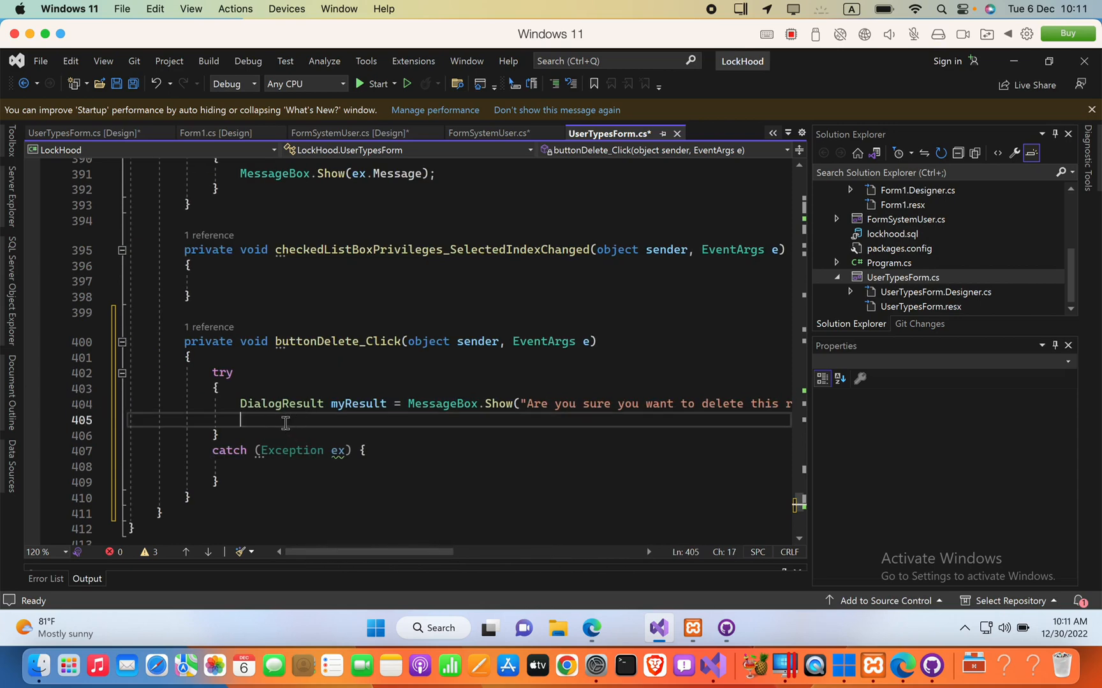
- Write if (myResult == DialogResult.OK) { //DELETING } else { } beneath the MessageBox call
text(if (myResult == DialogResult.OK) {)
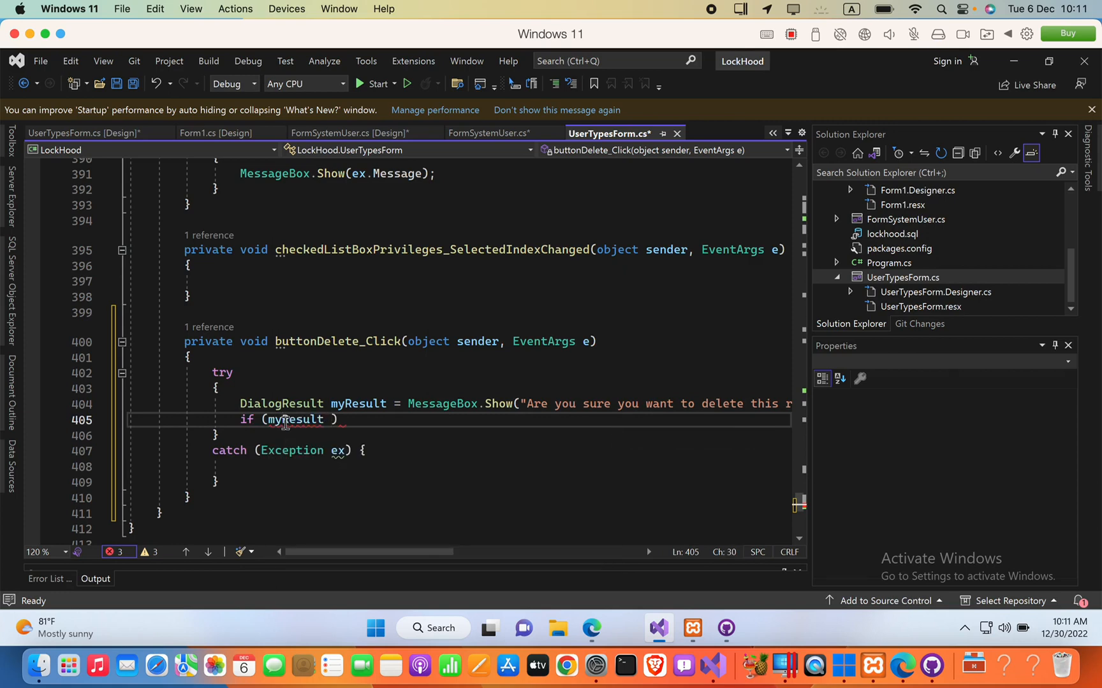
text(== D)
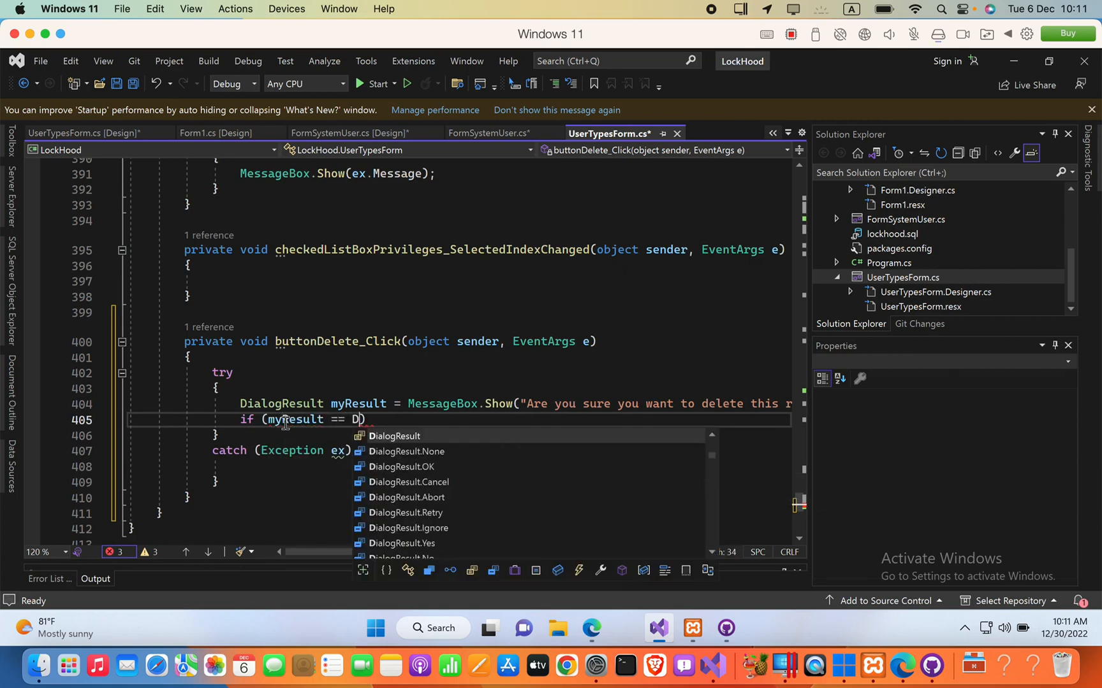
text(ialogResult.OK)
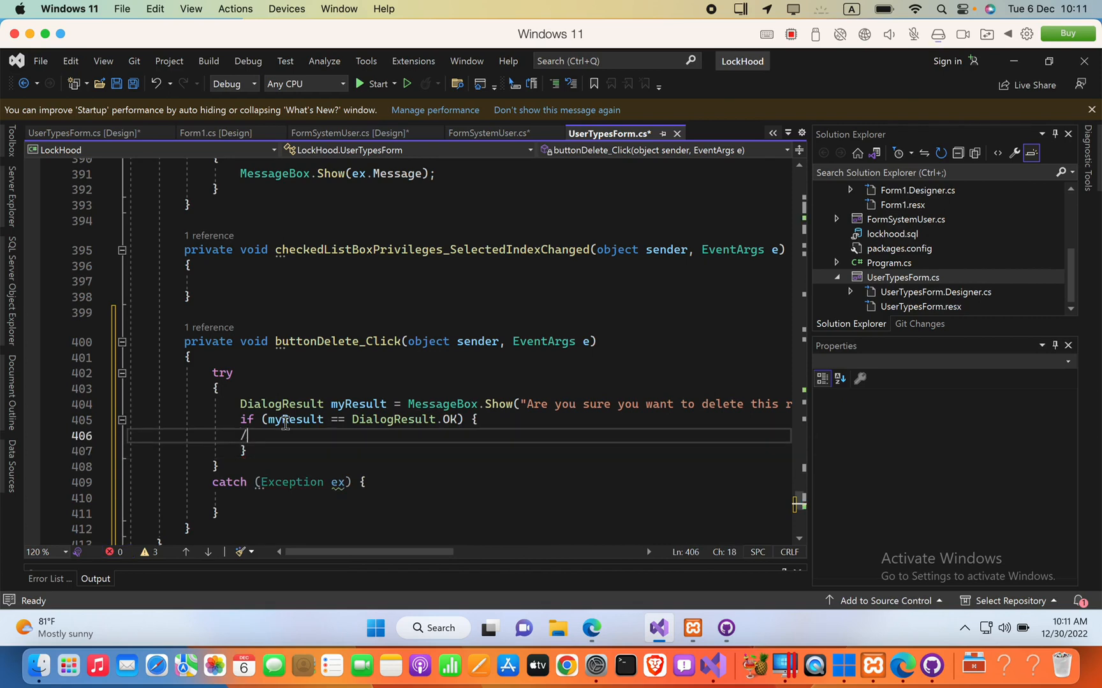
text(/DE)
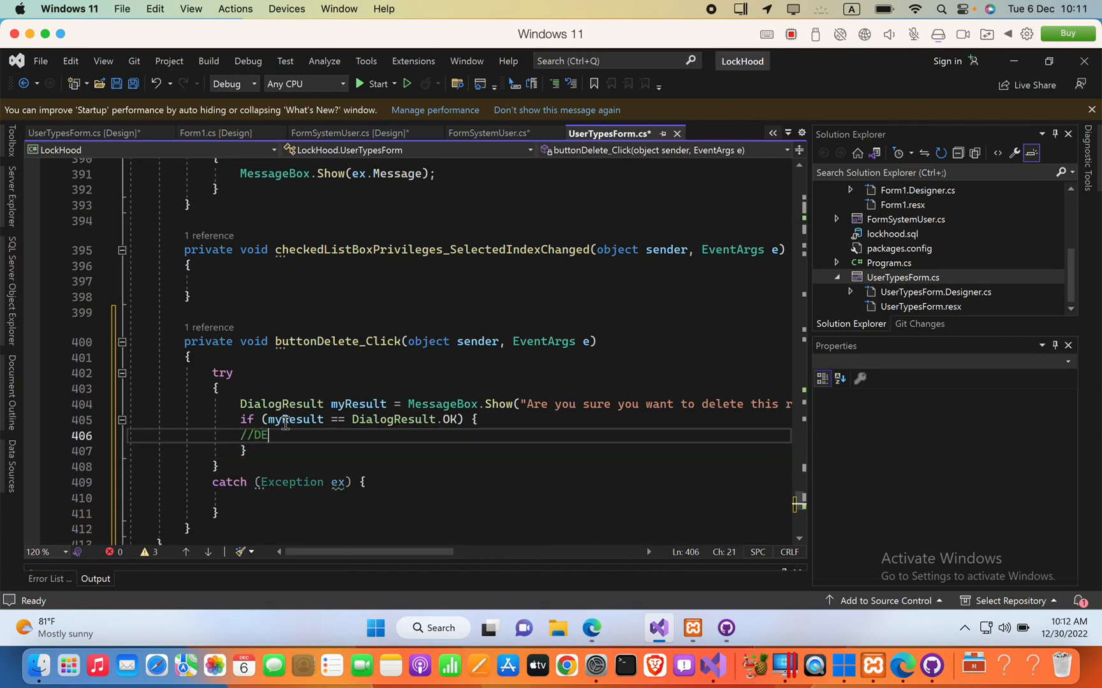
text(LETING)
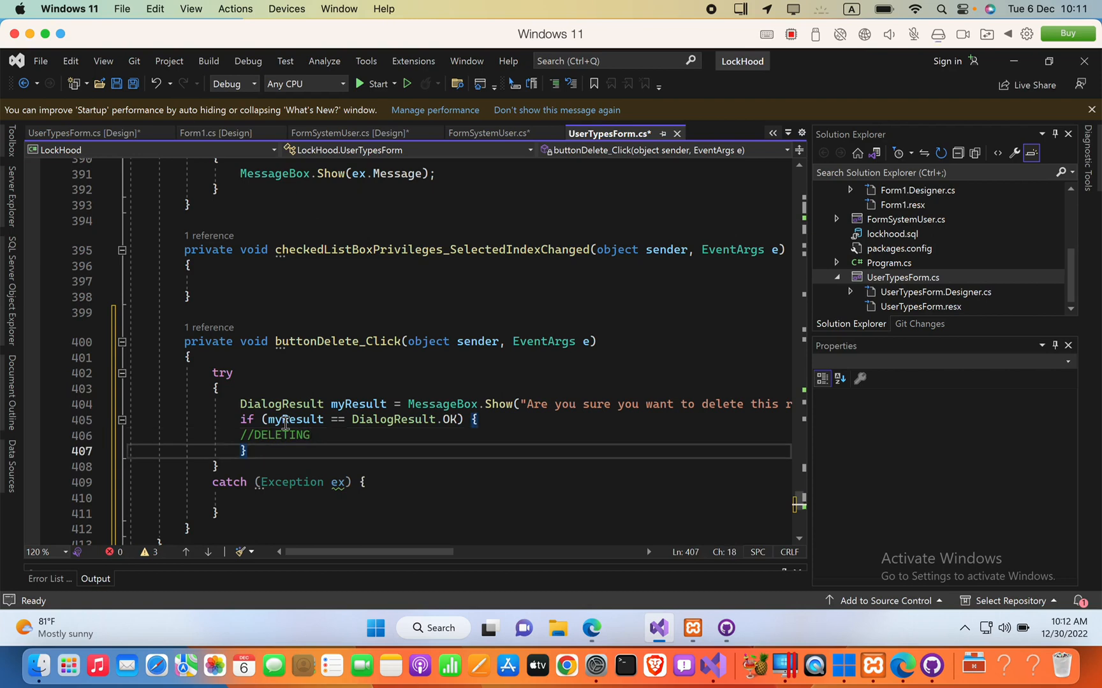
text(els)
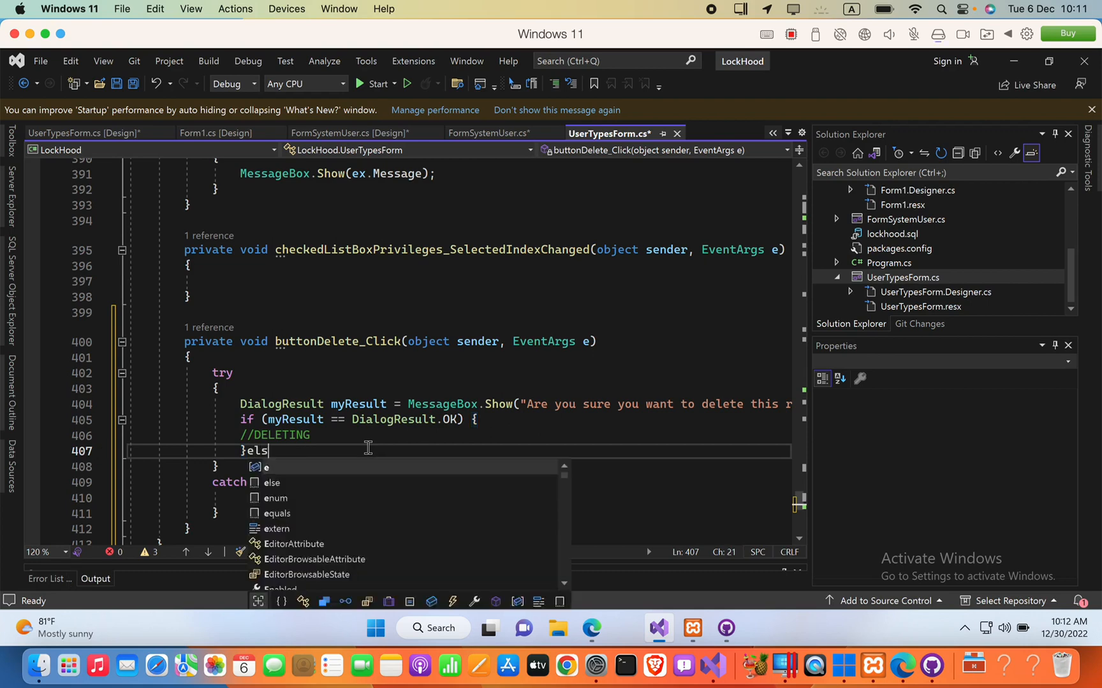
text(e {)
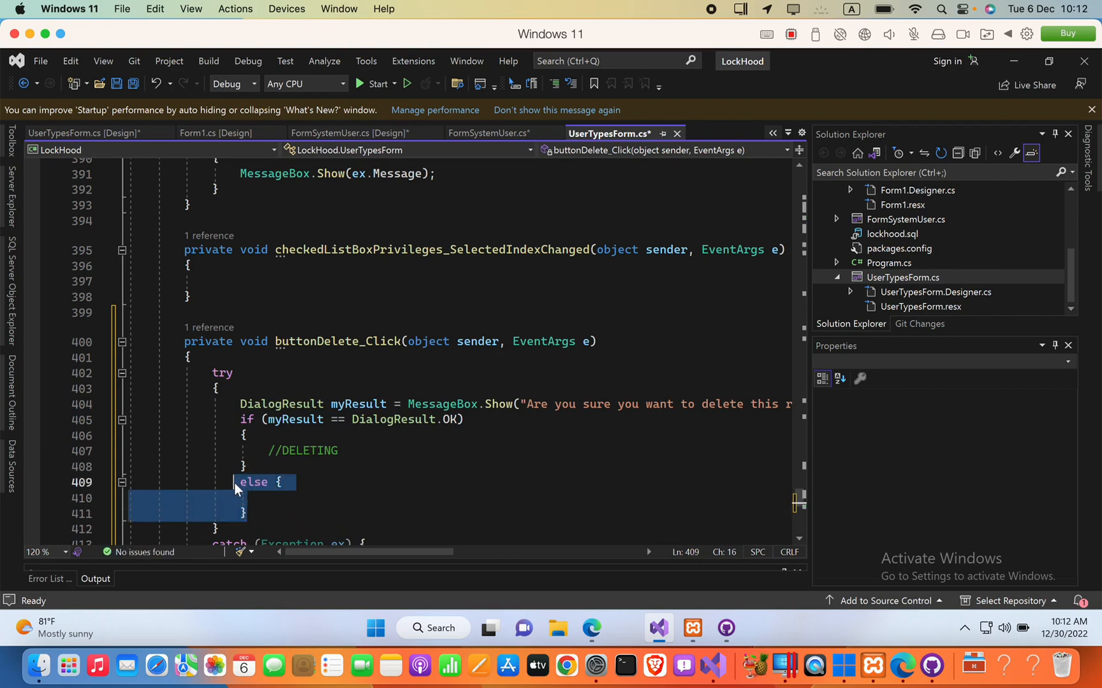
click(236, 421)
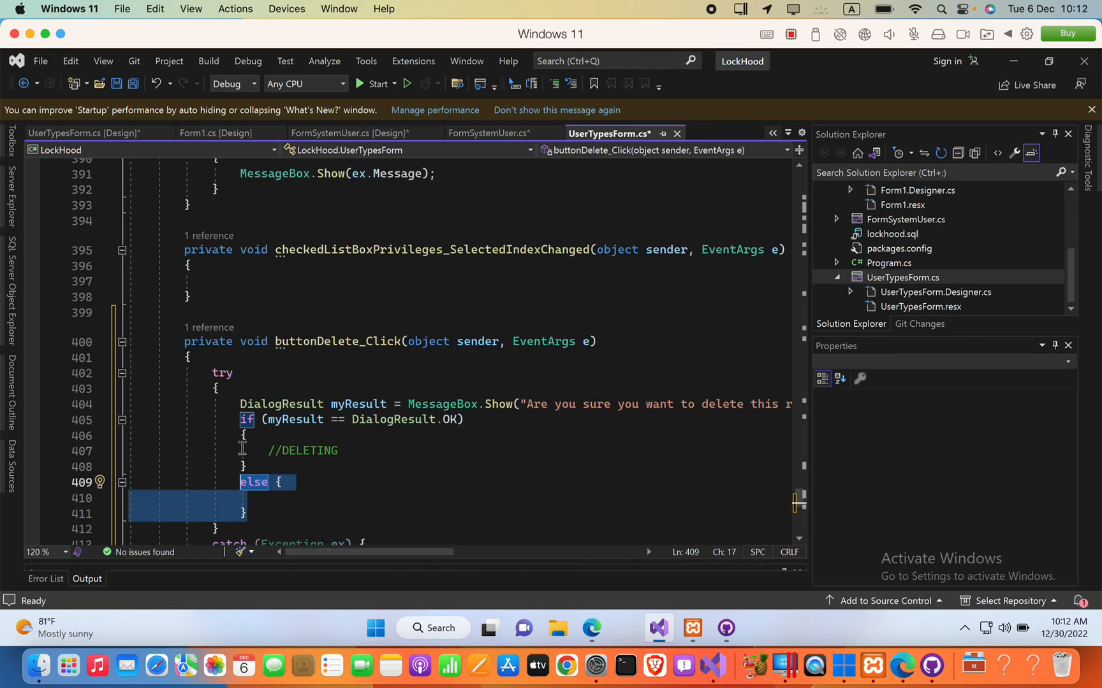
mouse_move(398, 463)
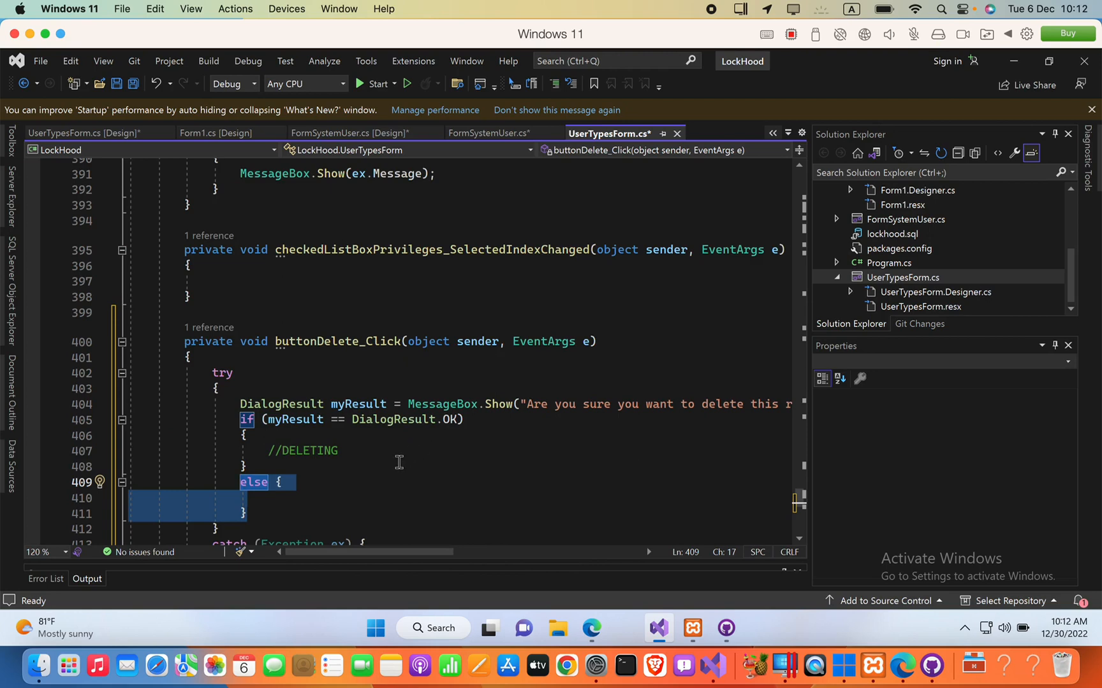
mouse_move(706, 84)
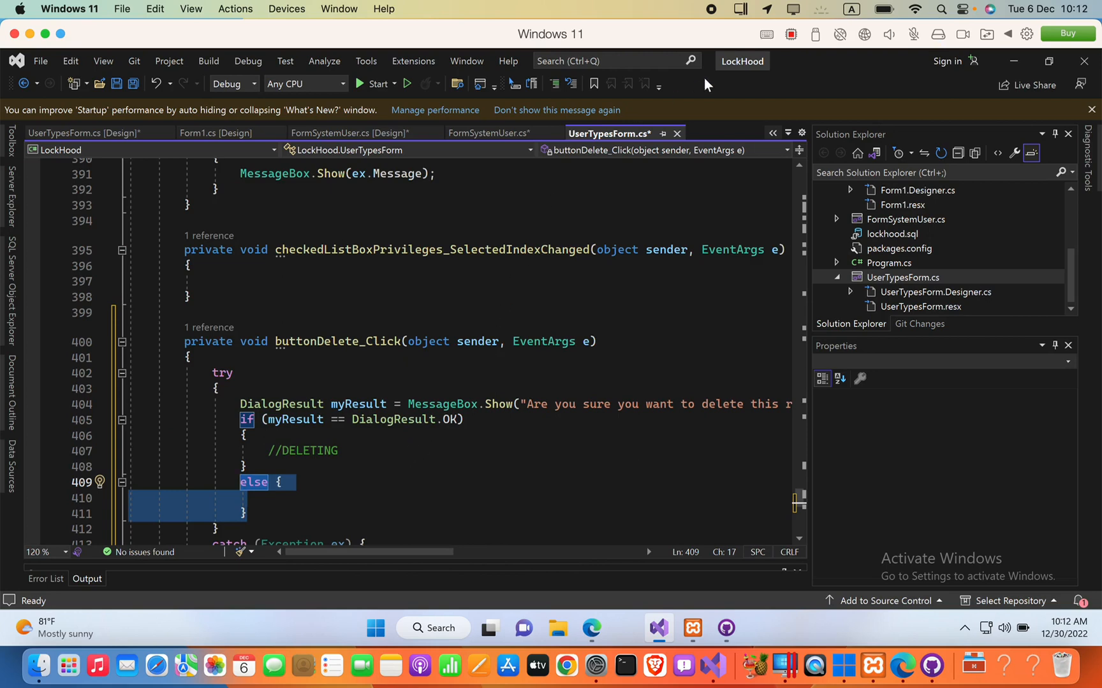